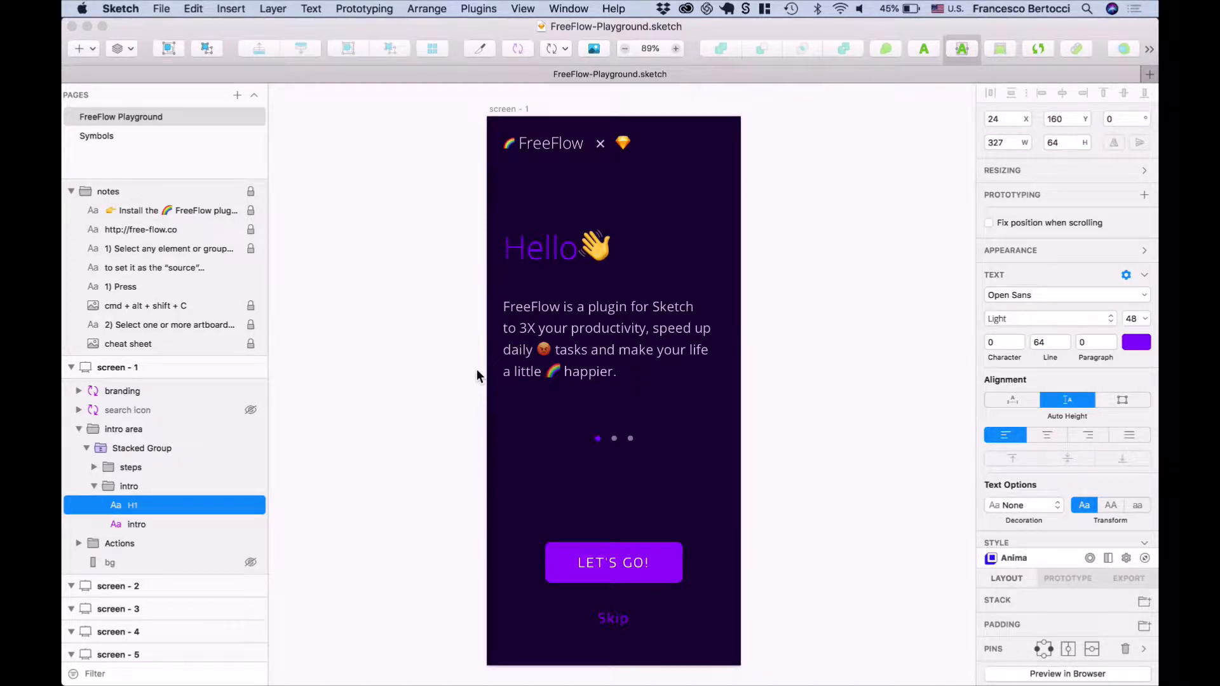
Capture the Hello heading's style as the FreeFlow source and select the intro paragraph.
double_click(545, 248)
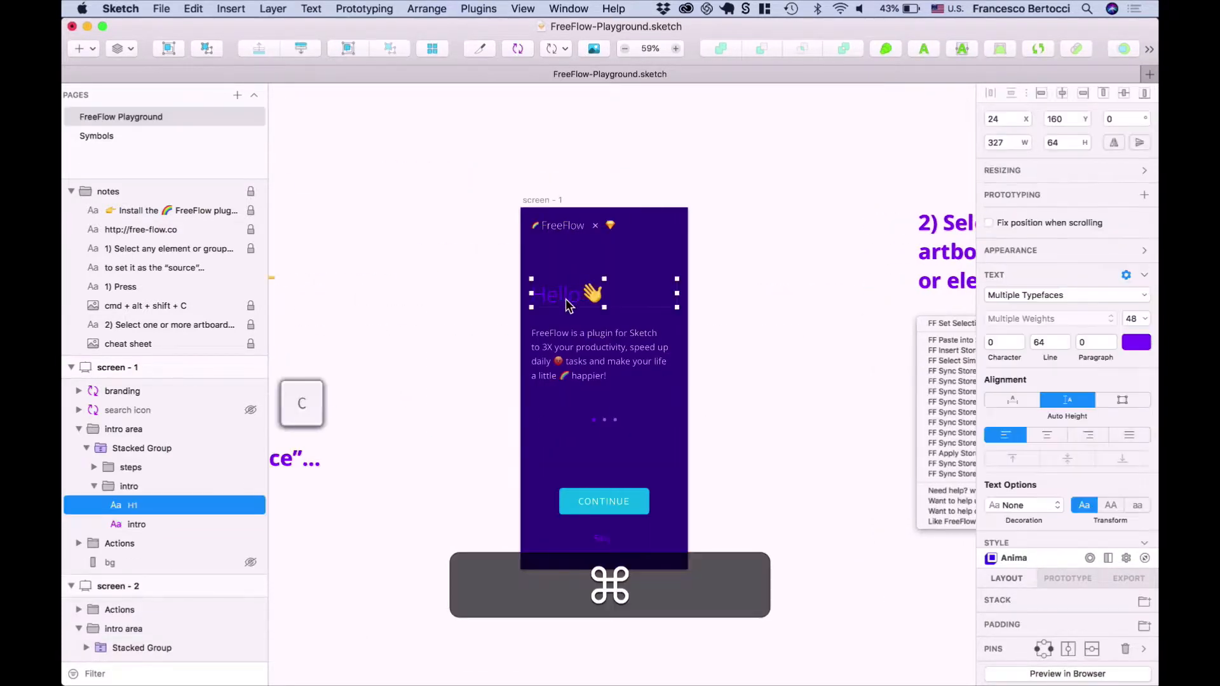
click(136, 523)
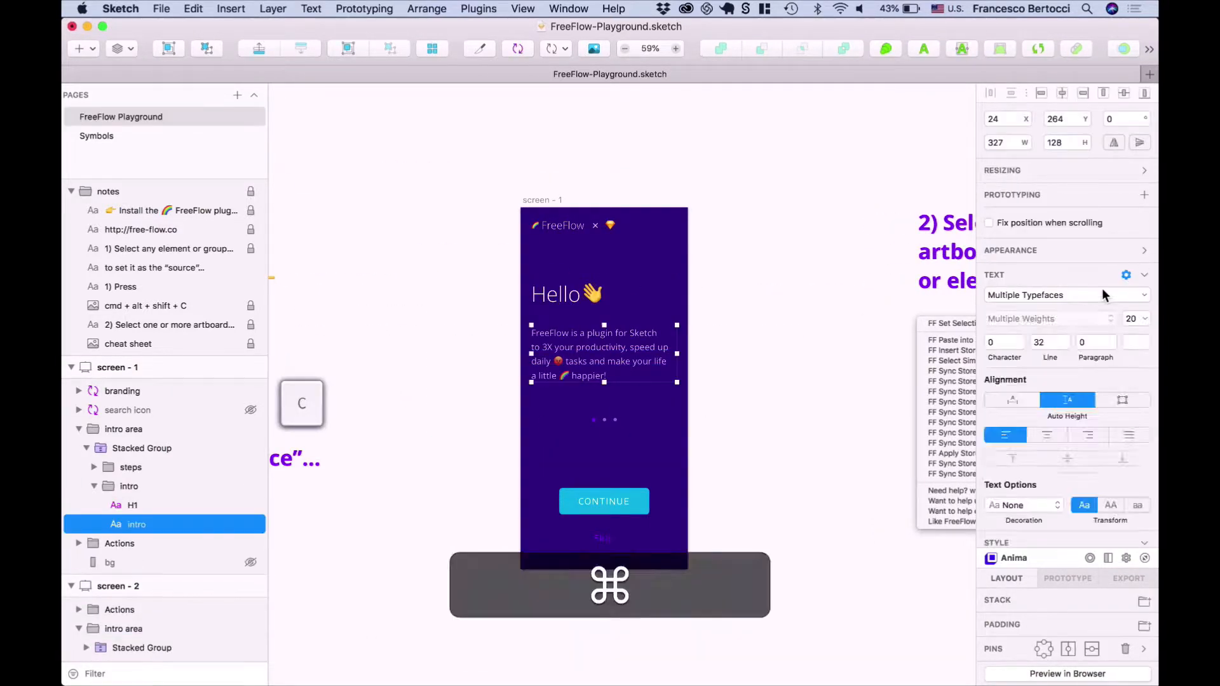